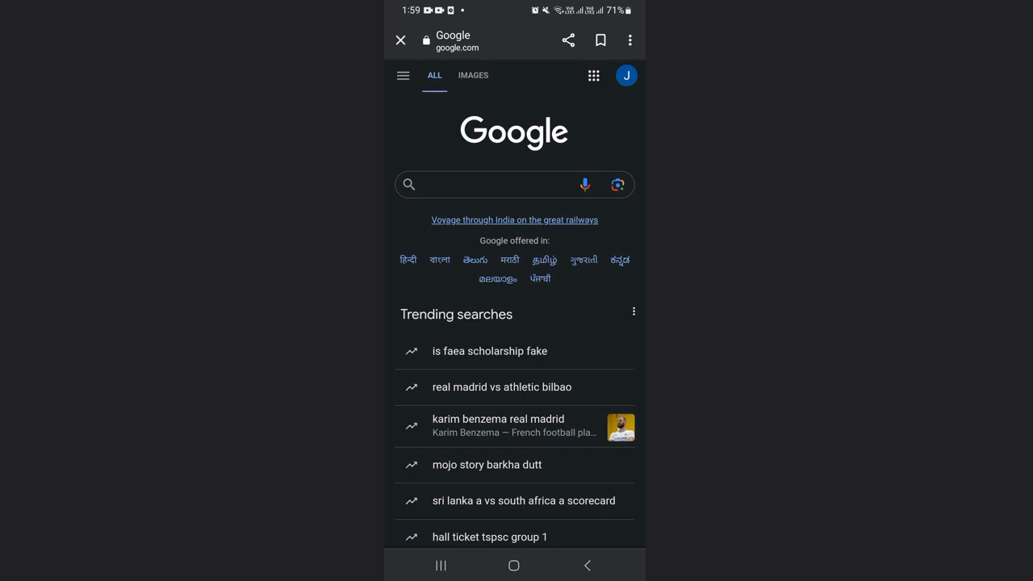
Step: Search Google for collegedunia.com and open the Collegedunia site from the results
left_click(484, 184)
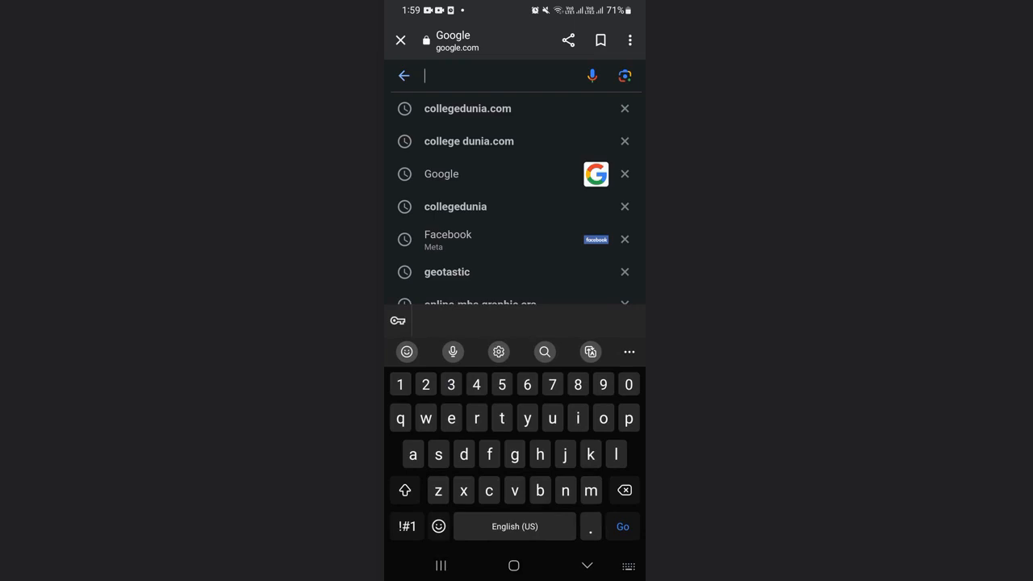
left_click(467, 108)
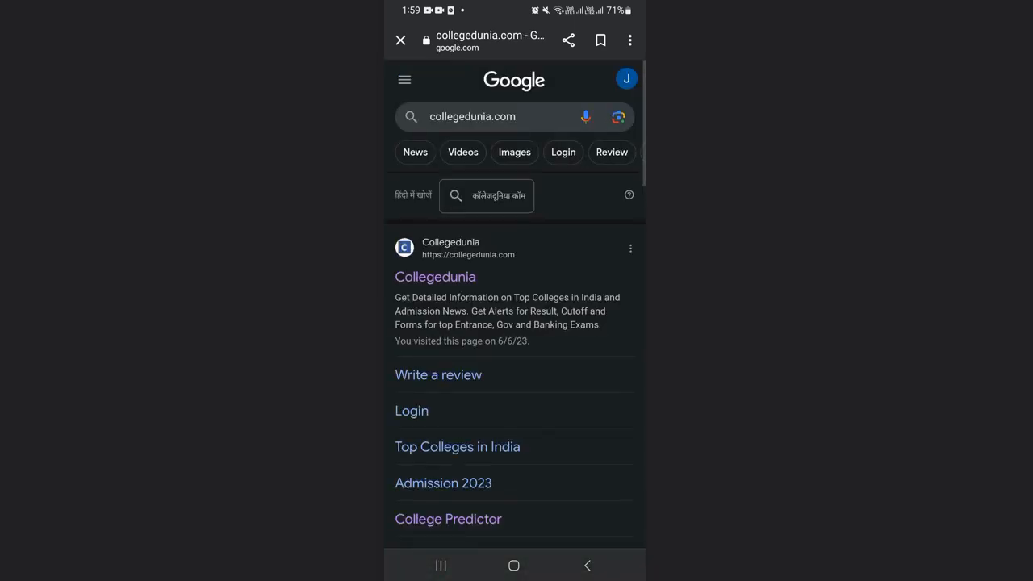
left_click(436, 276)
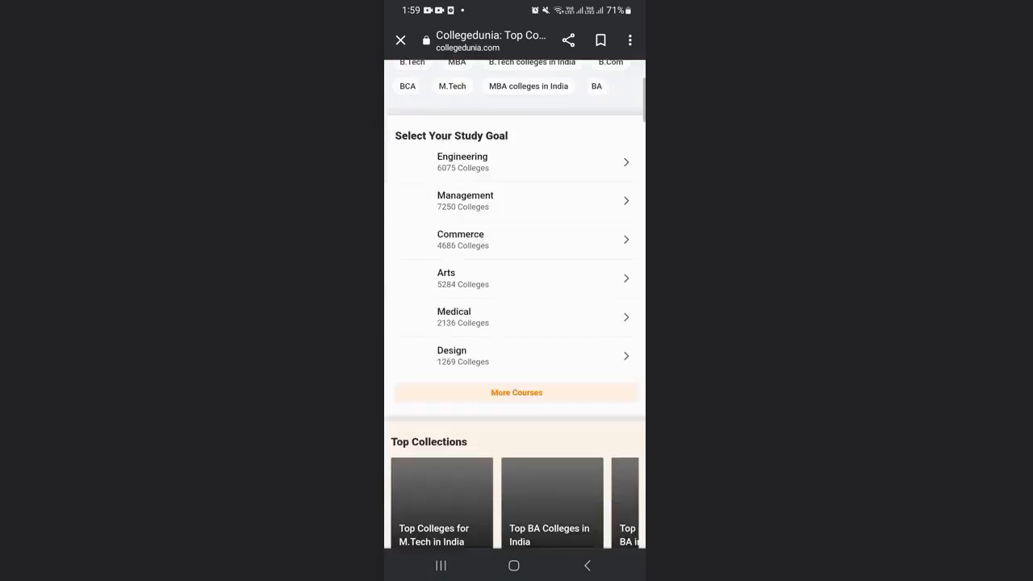
Step: Scroll the Collegedunia homepage down to the College Predictor 2023 card
scroll("down", 3)
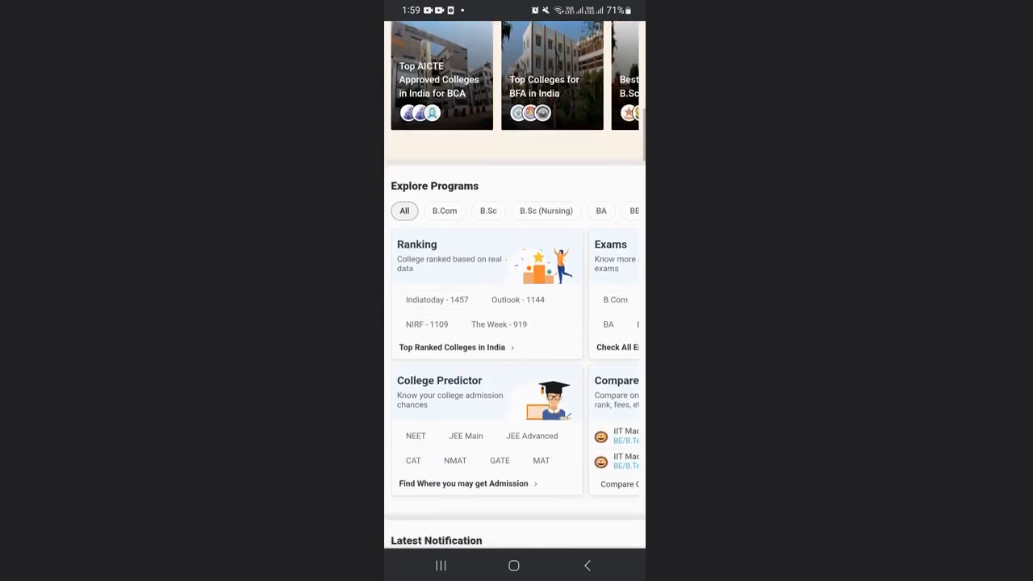
scroll("down", 3)
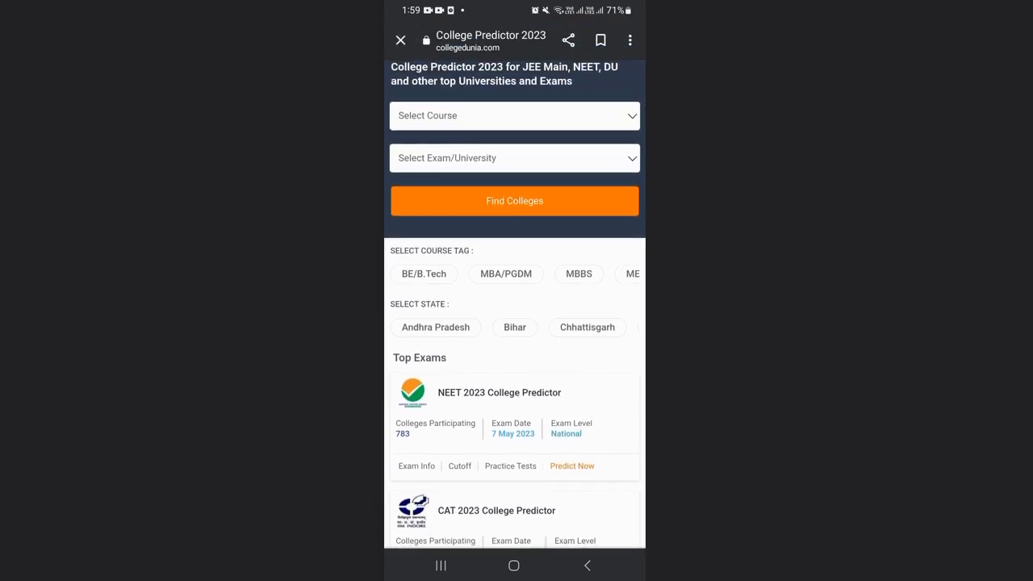
Step: Choose KCET as the exam in the predictor and search for colleges
left_click(514, 157)
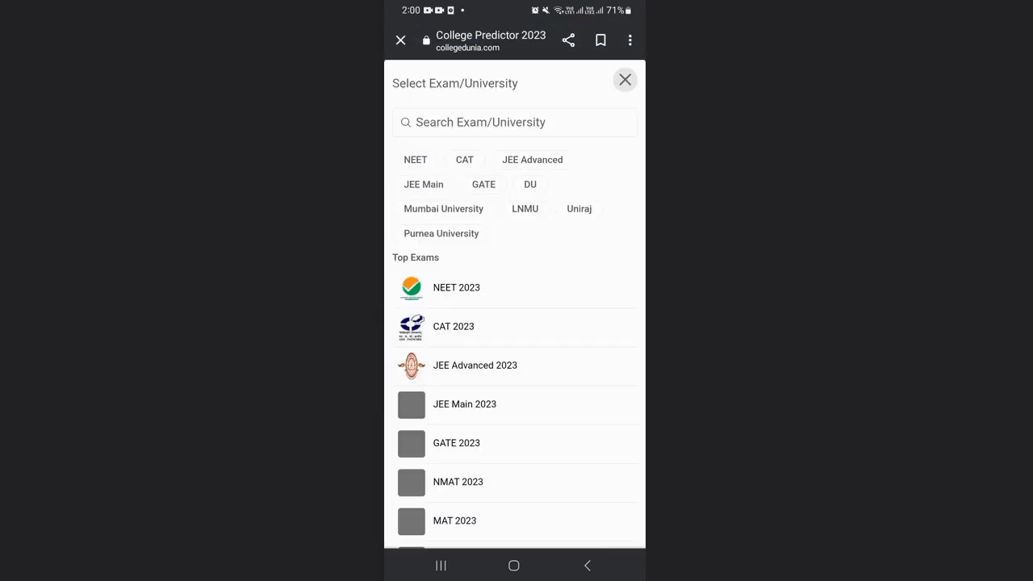
type("Kcet")
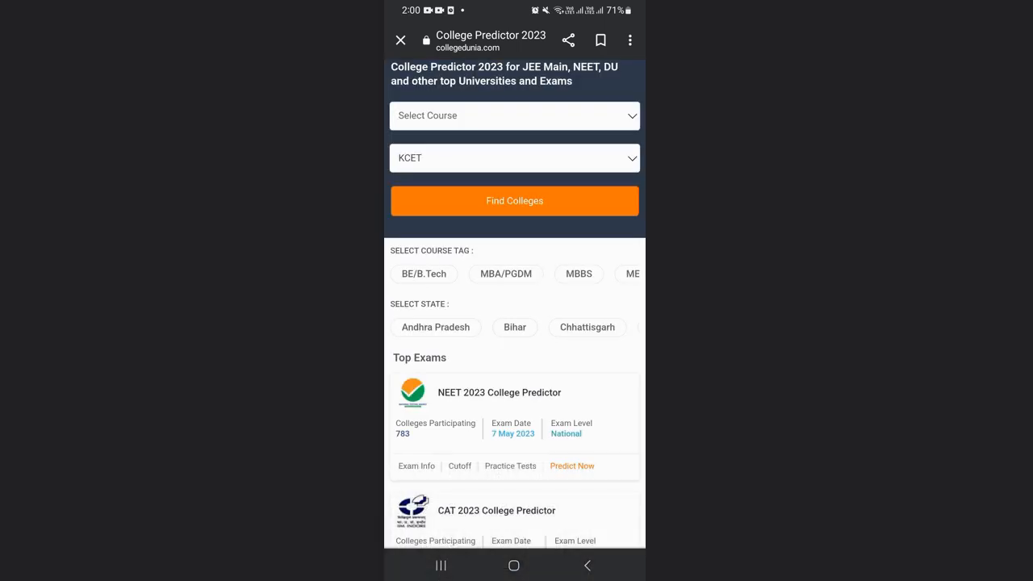
left_click(514, 201)
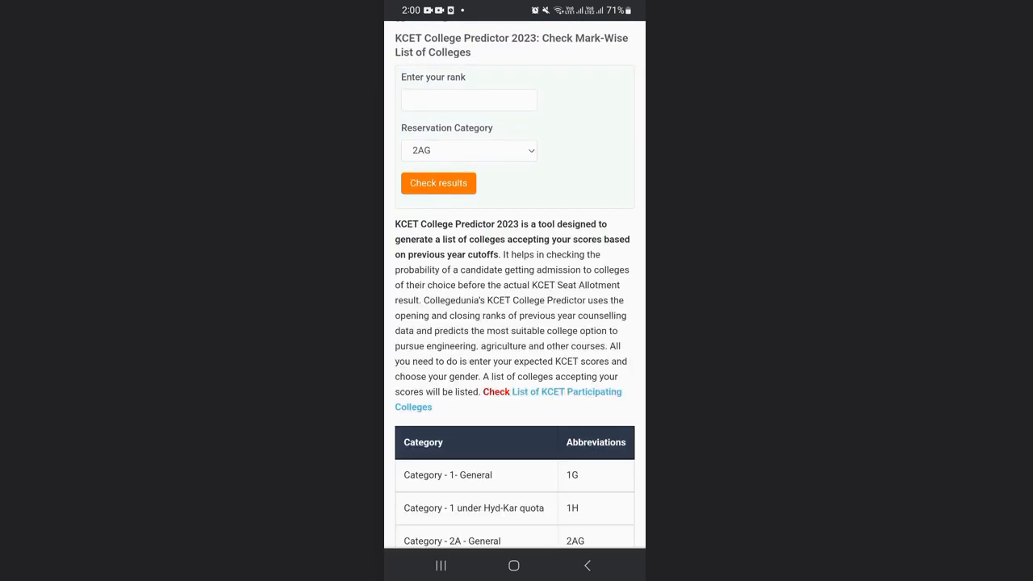
scroll("down", 3)
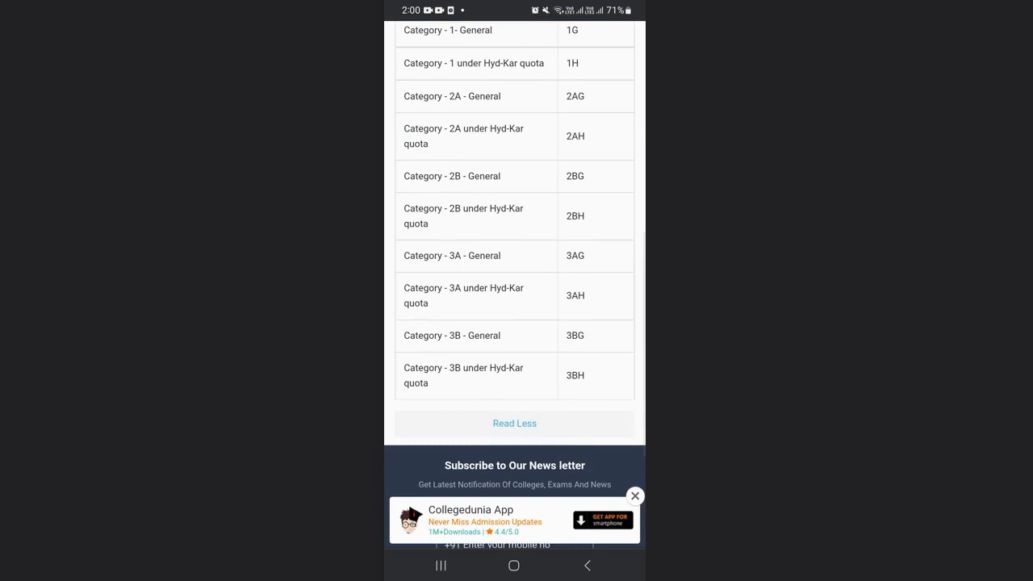
scroll("up", 3)
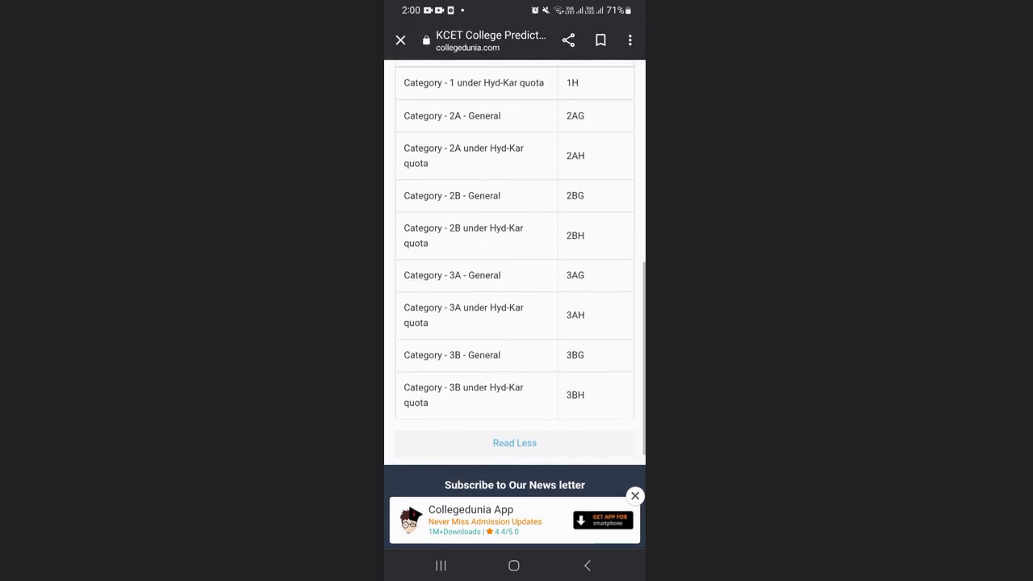
scroll("up", 3)
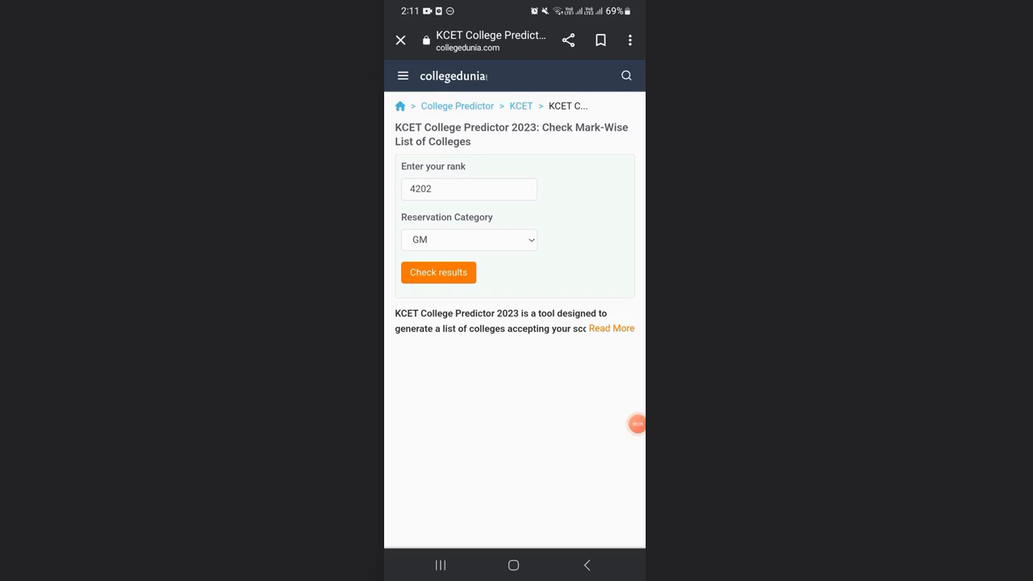
Step: Check KCET results for rank 4202 in GM, showing 255 colleges
left_click(438, 272)
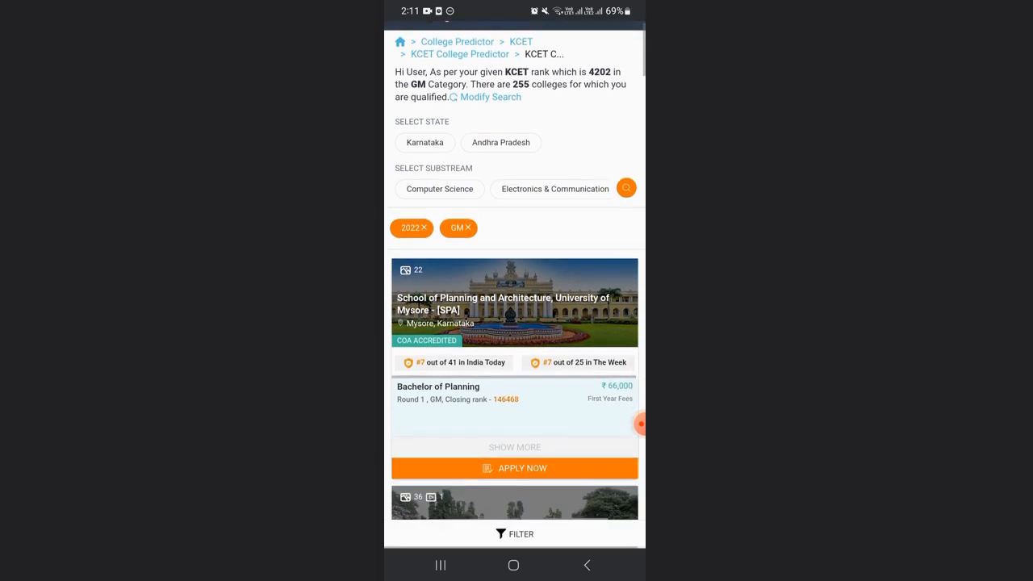
scroll("down", 3)
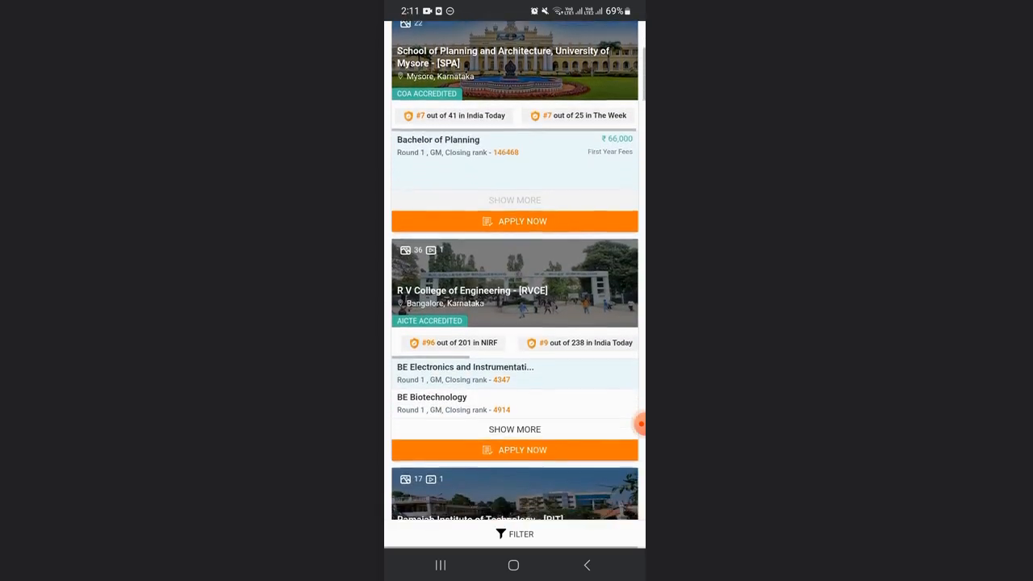
scroll("down", 3)
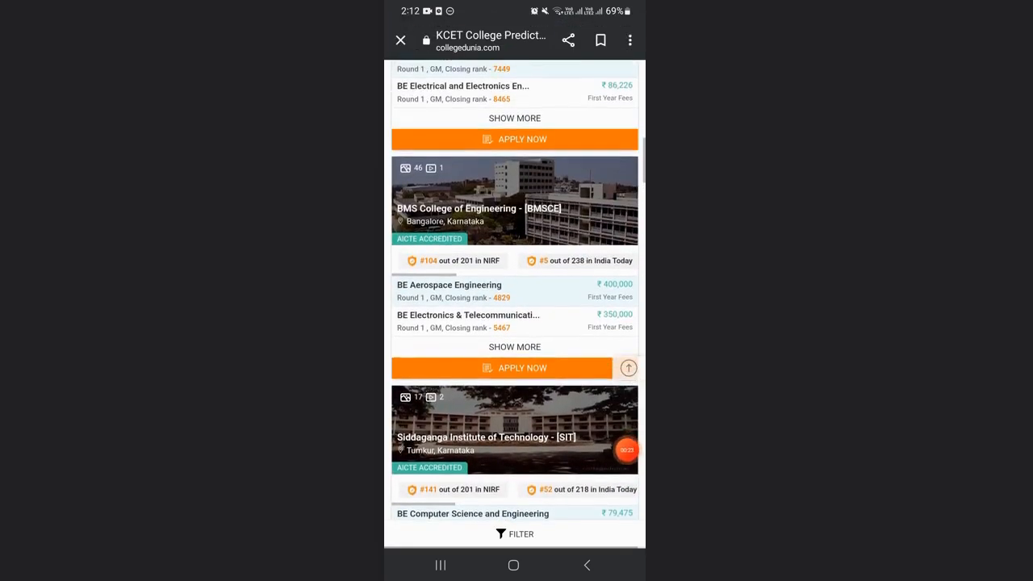
scroll("up", 3)
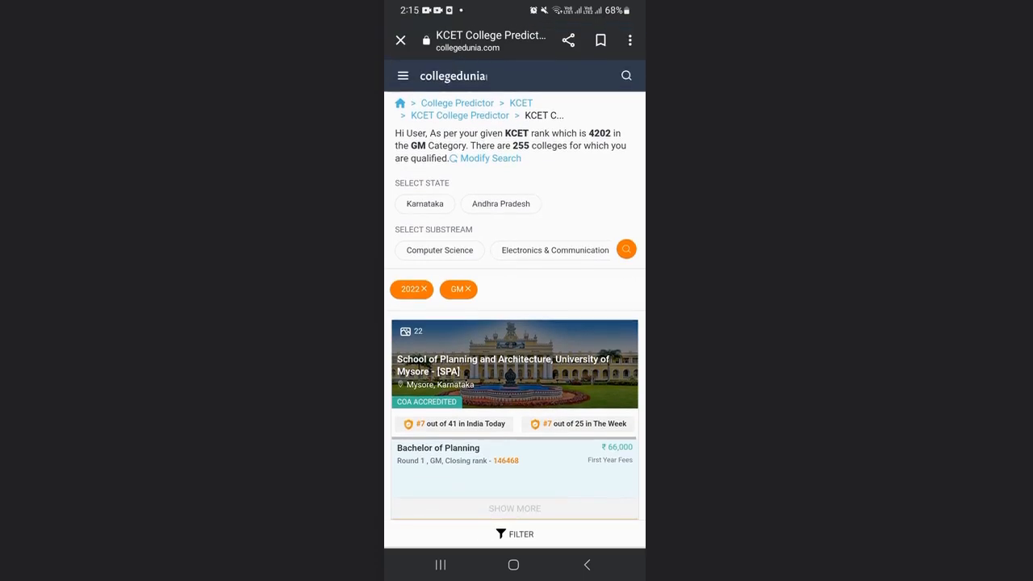
left_click(514, 533)
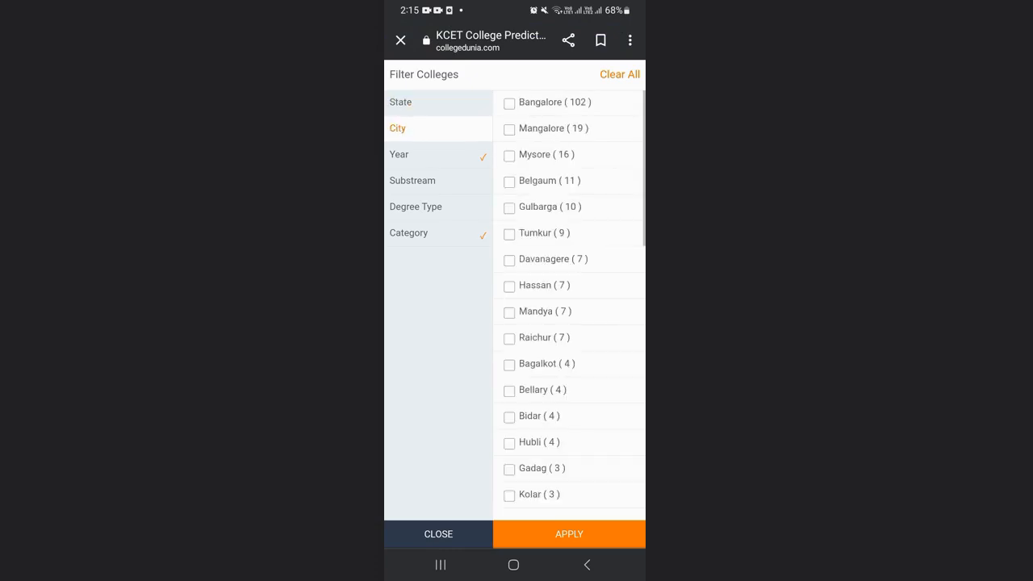
left_click(399, 154)
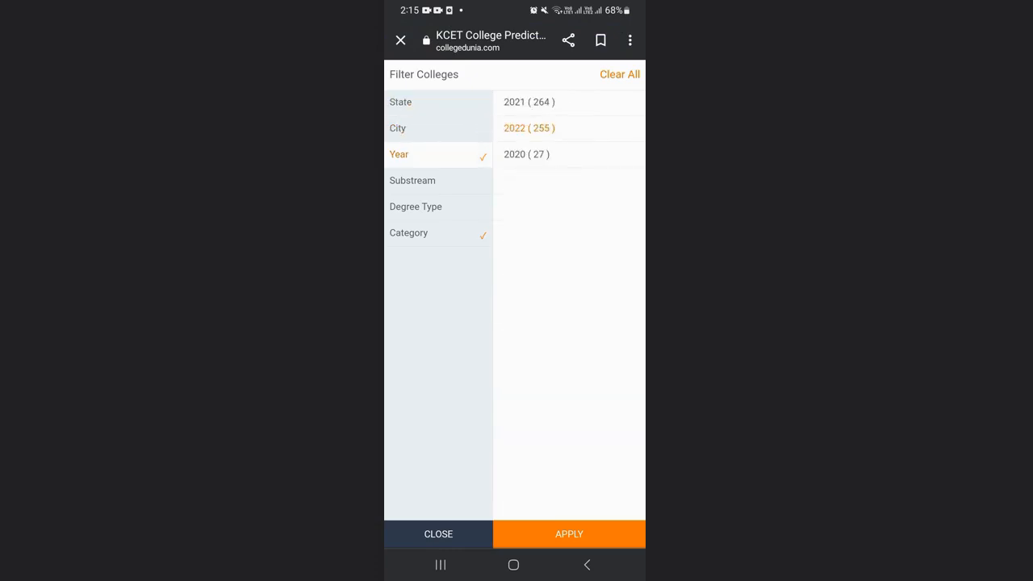
left_click(412, 180)
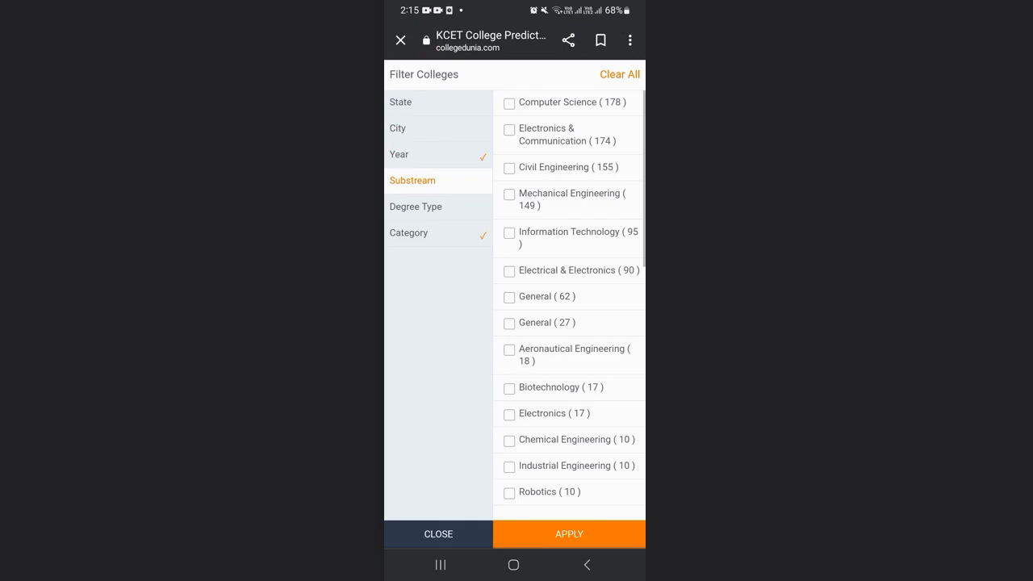
left_click(409, 233)
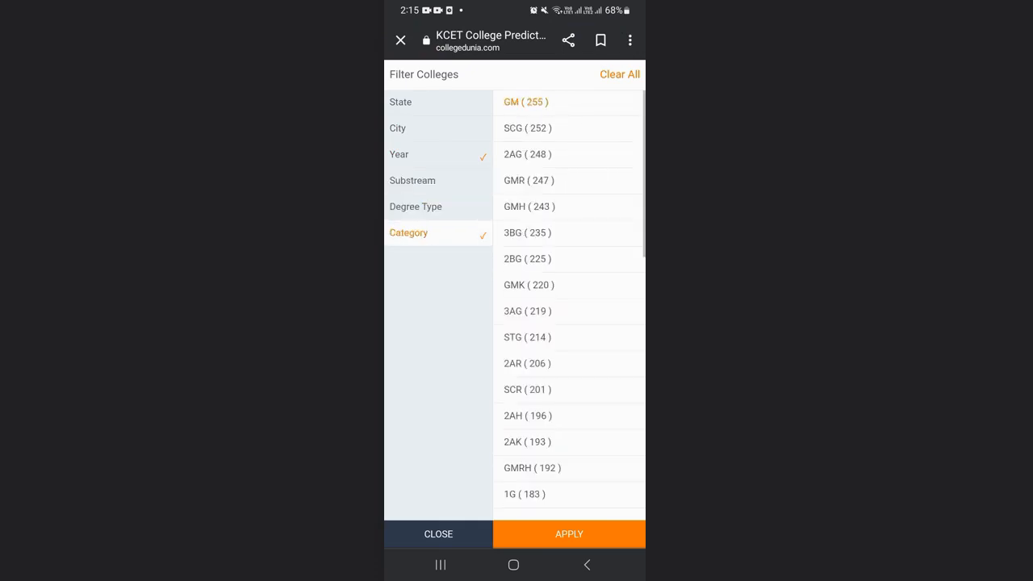
left_click(569, 533)
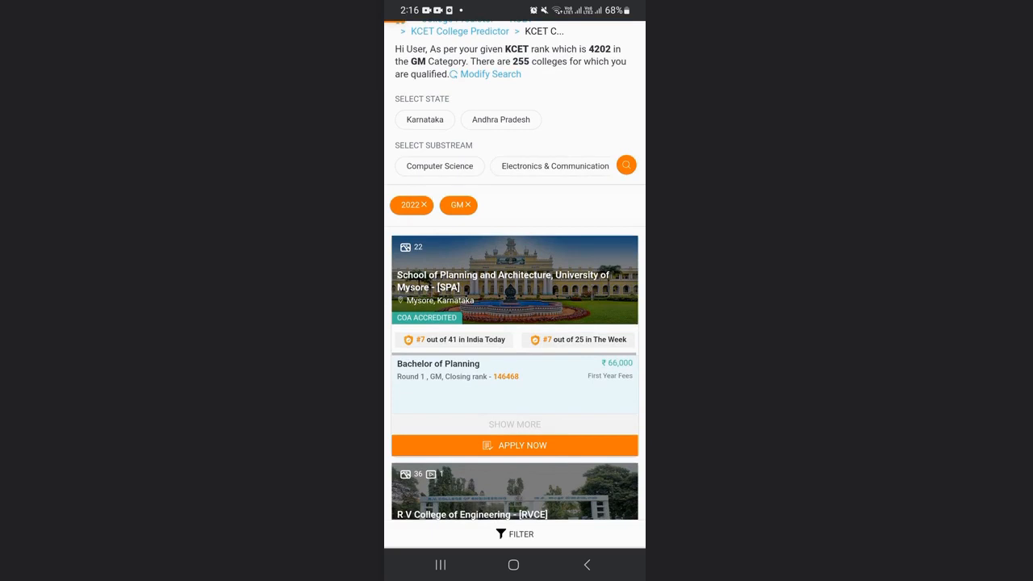
Step: Open the School of Planning and Architecture, University of Mysore page and scroll to its fees table
left_click(514, 280)
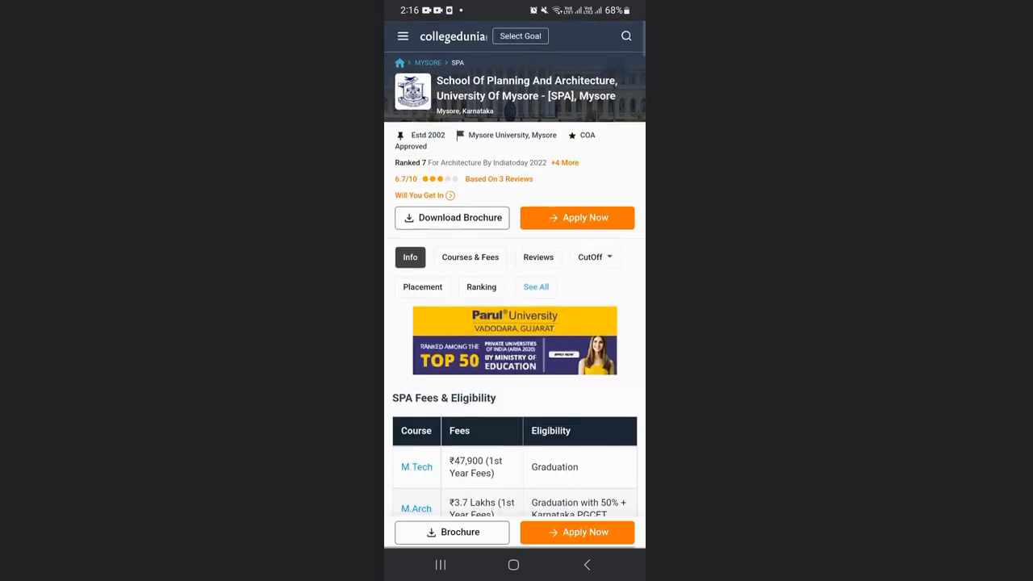
scroll("down", 3)
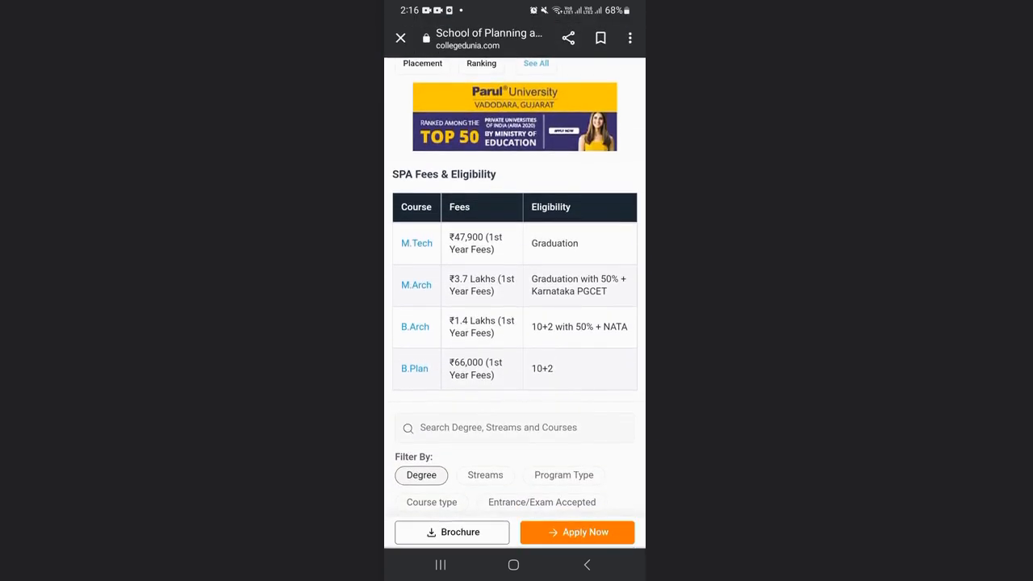
scroll("down", 3)
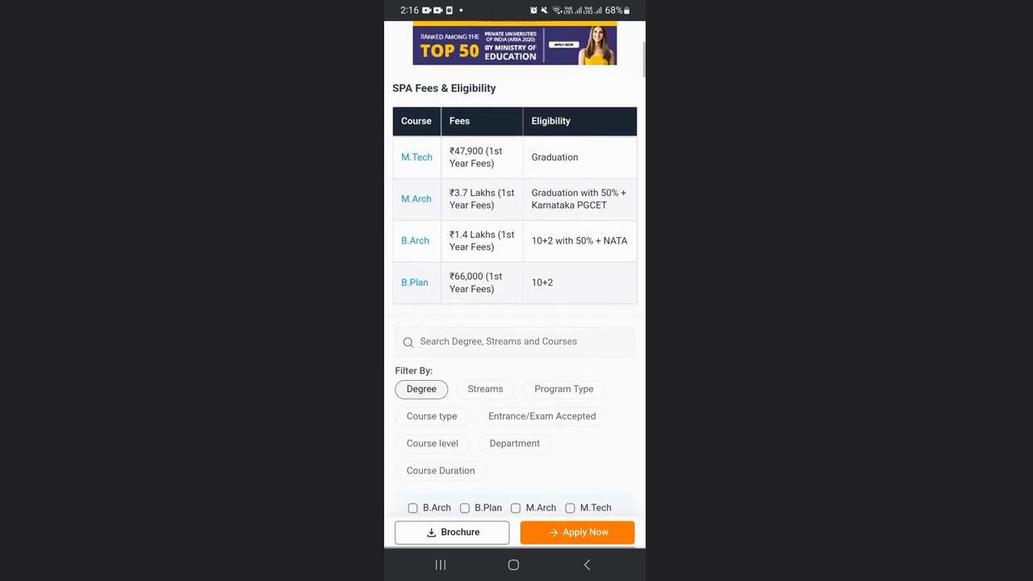